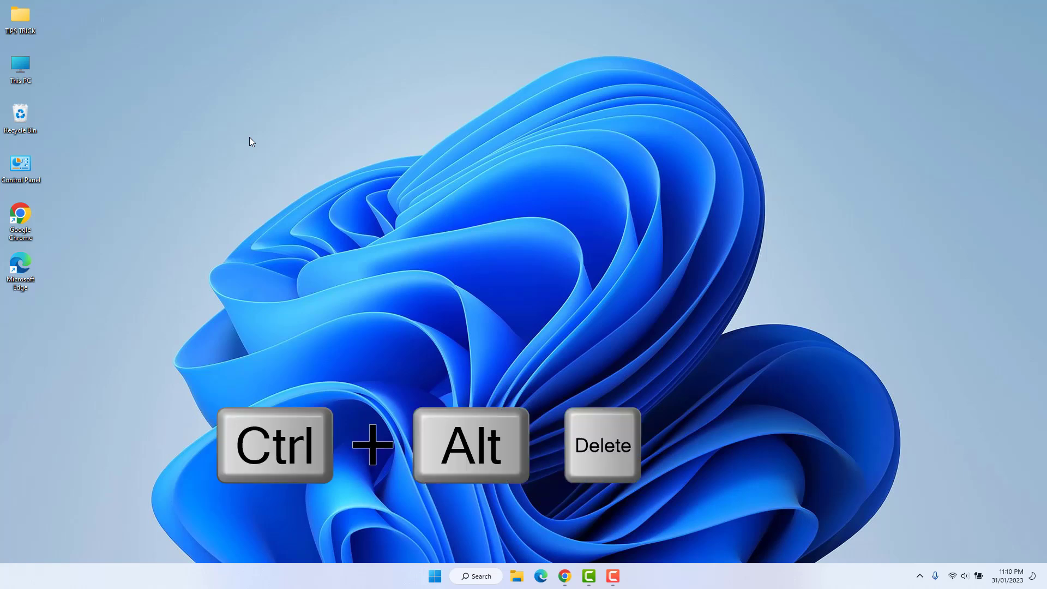
Step: Press Ctrl+Alt+Delete to show the Windows security options screen
key(ctrl+alt+delete)
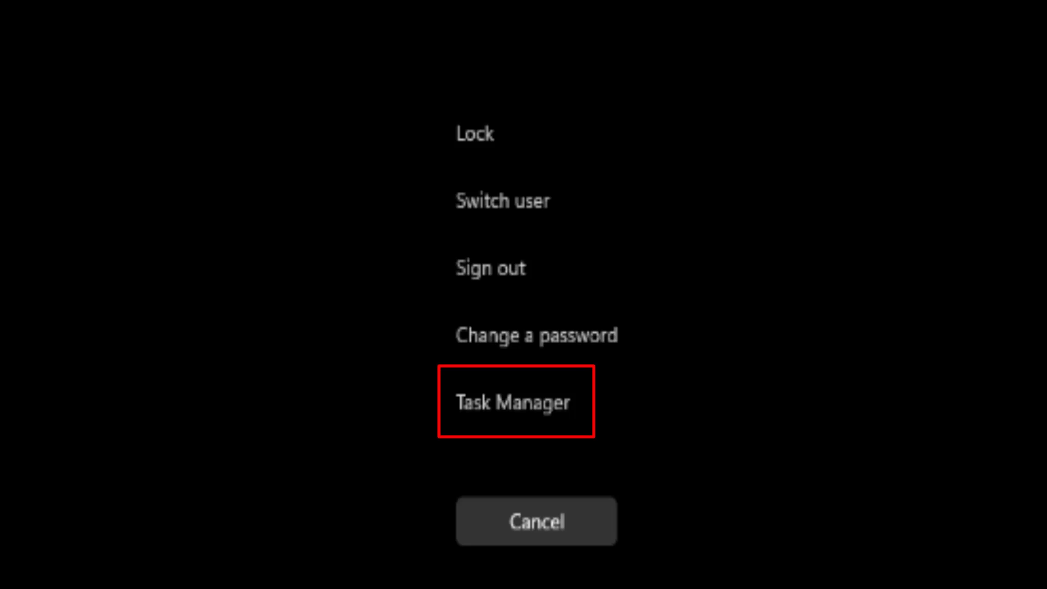
Step: Choose Task Manager from the security options screen
click(512, 402)
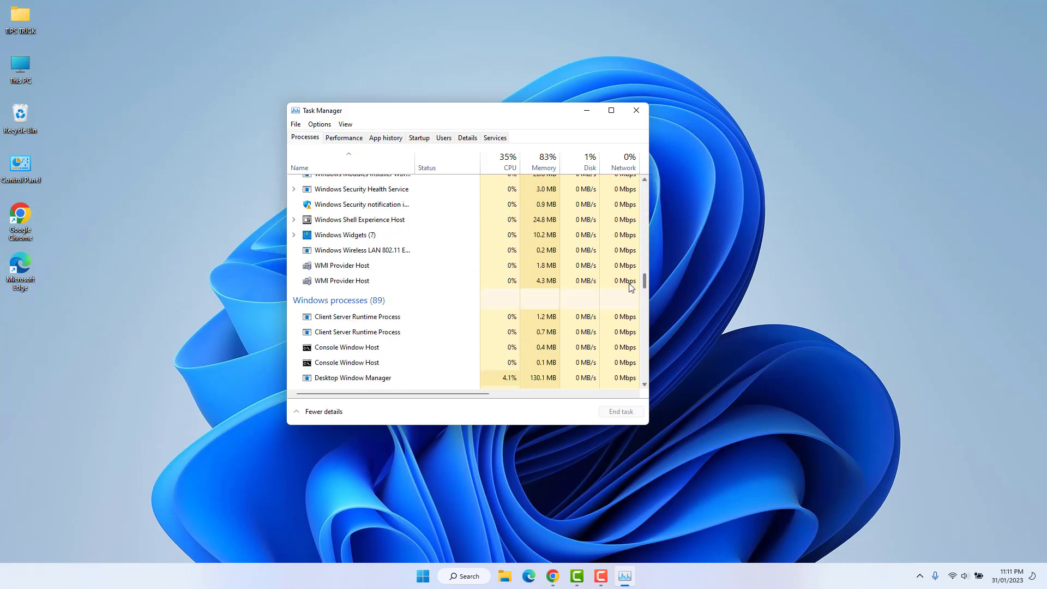
Step: Scroll the Processes list down and select the Windows Explorer process
scroll(down, 3)
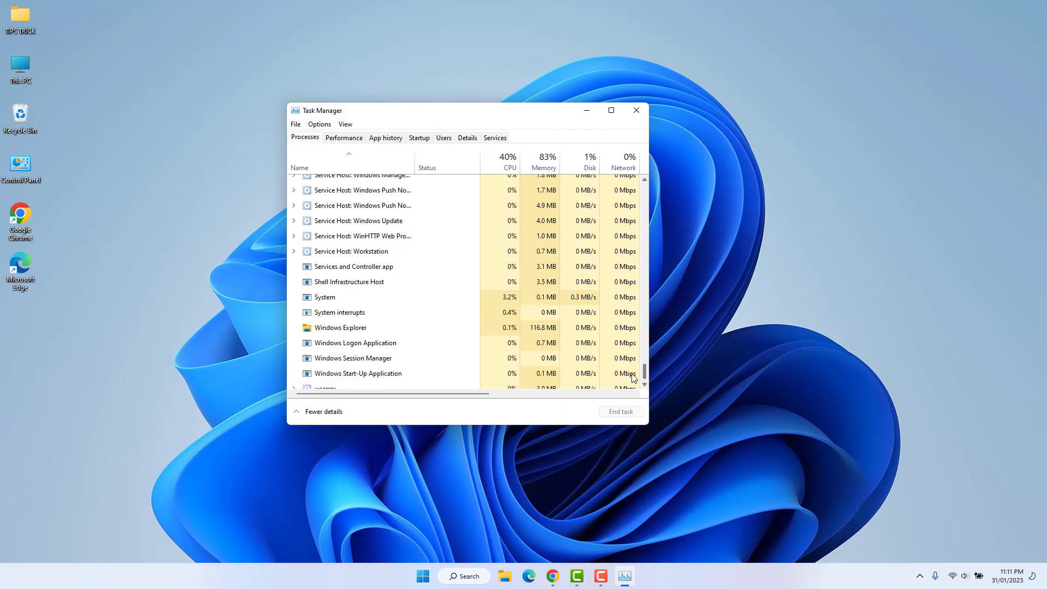
click(340, 328)
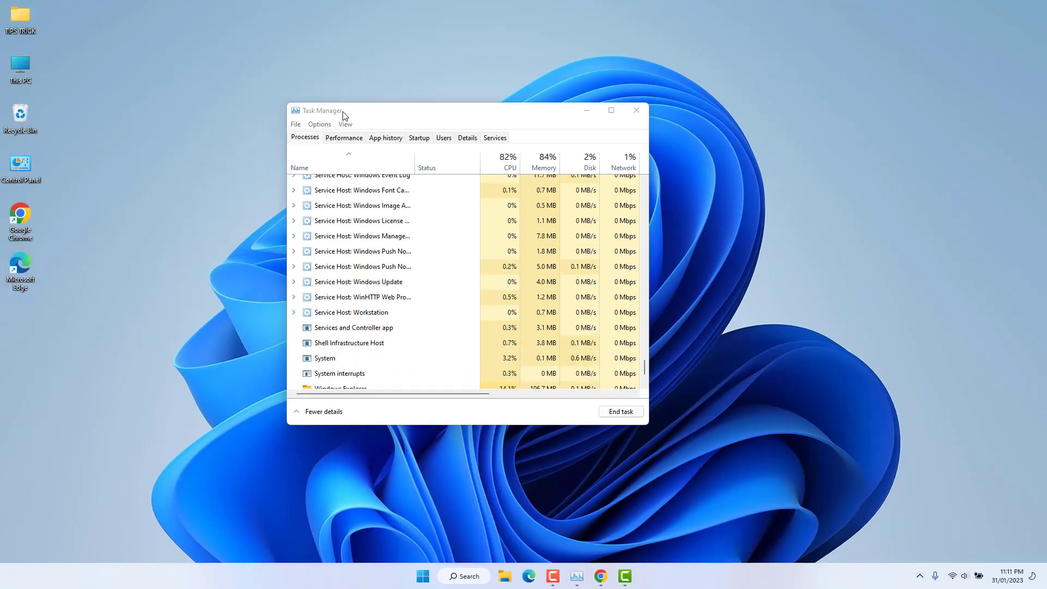
Step: Run cmd as a new task with administrative privileges
click(294, 124)
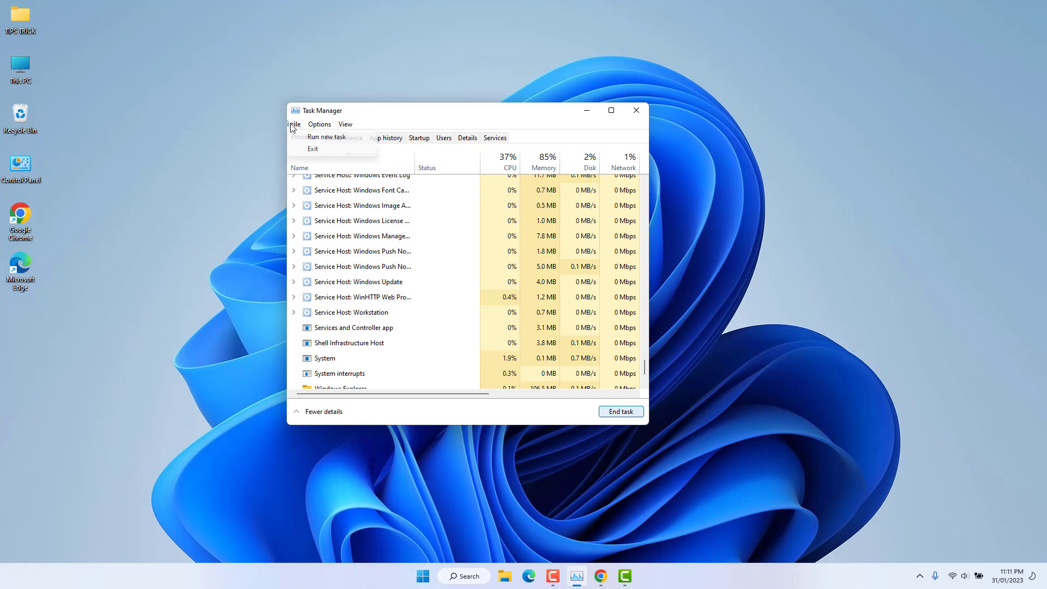
click(327, 137)
text(cmd)
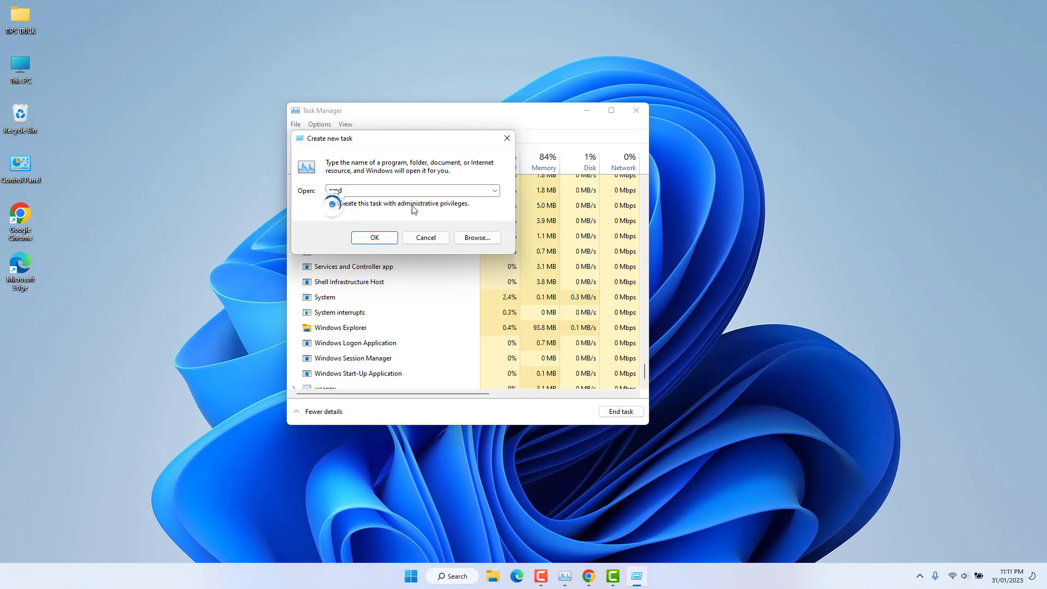
click(333, 203)
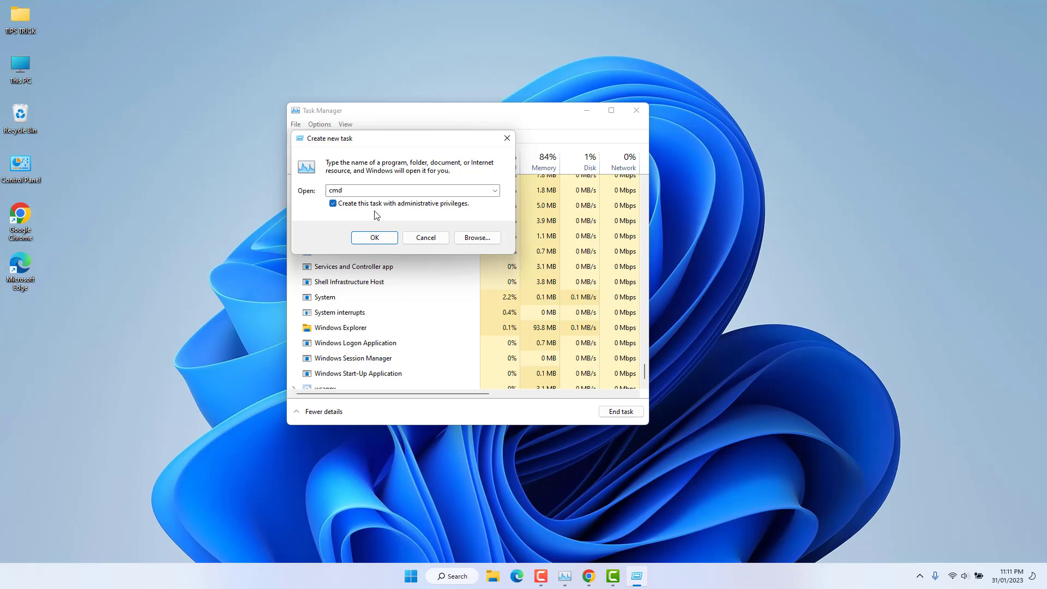
click(374, 238)
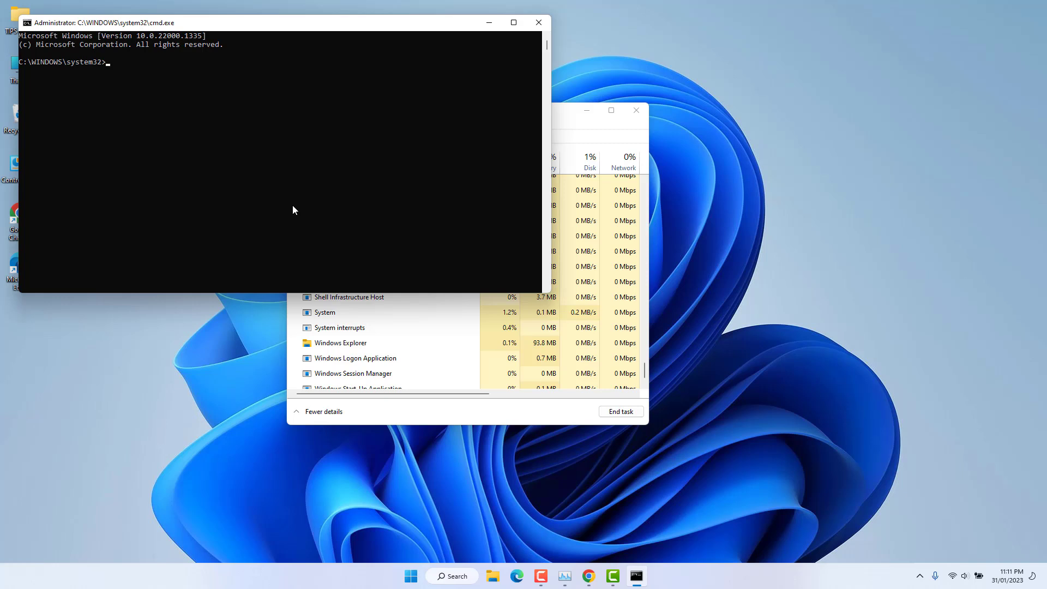
Step: Enter 'reg delete HKCU\...\IrisService /f && shutdown -r -t 0' at the prompt
text(reg delete HKCU\SOFTWARE\Microsoft\Windows\CurrentVersion\IrisService /f && shutdown -r -t 0)
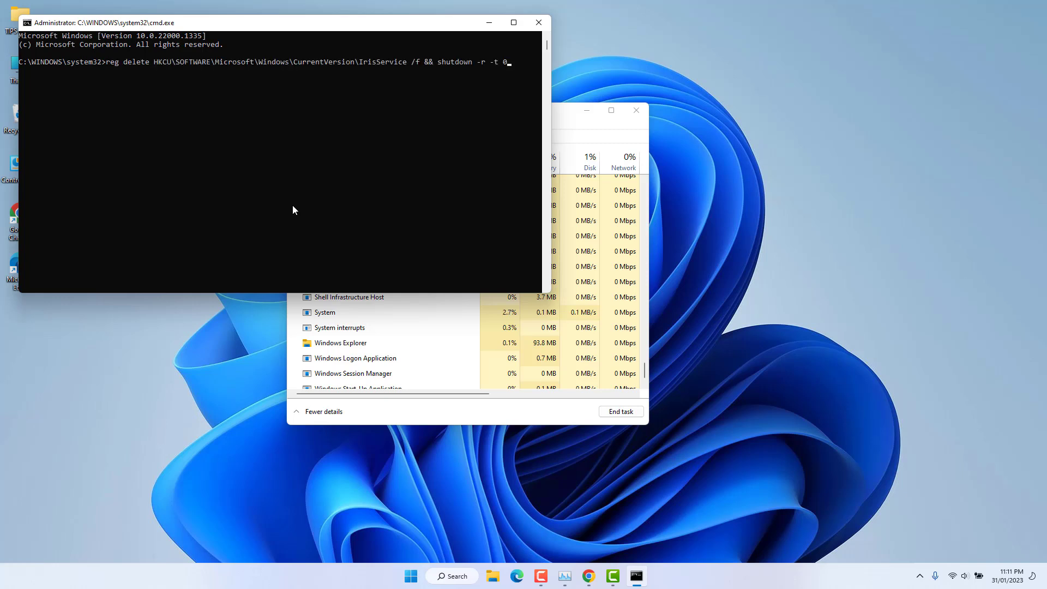